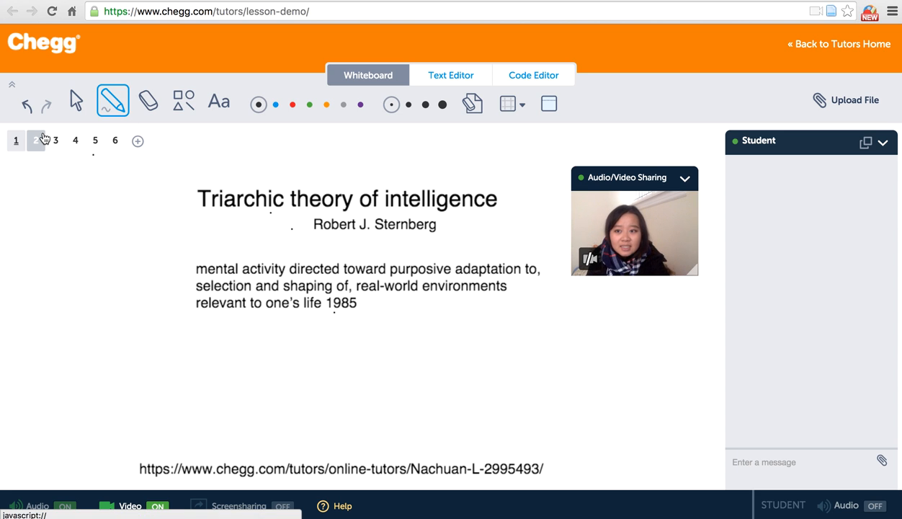
- Show the Components of intelligence page, then advance toward the diagram page
click(36, 140)
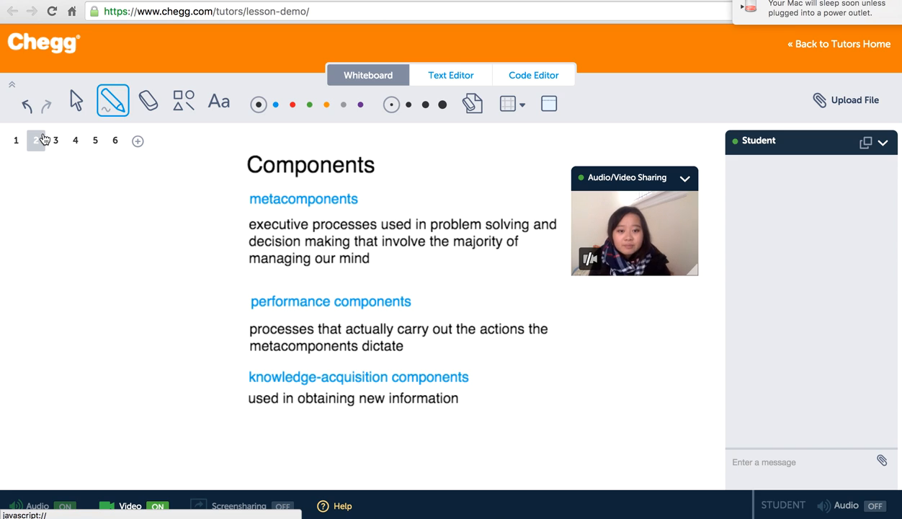
click(55, 141)
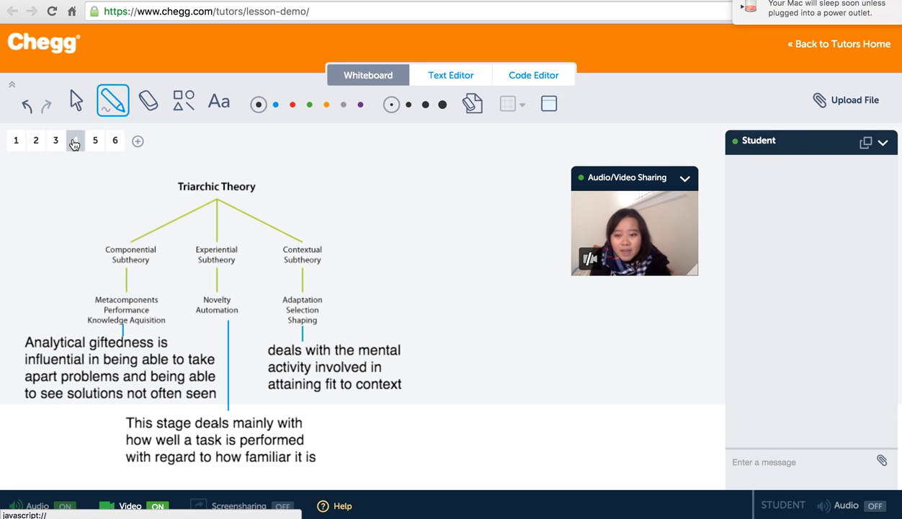
- Show the Triarchic Theory diagram page with its three subtheory notes
click(75, 140)
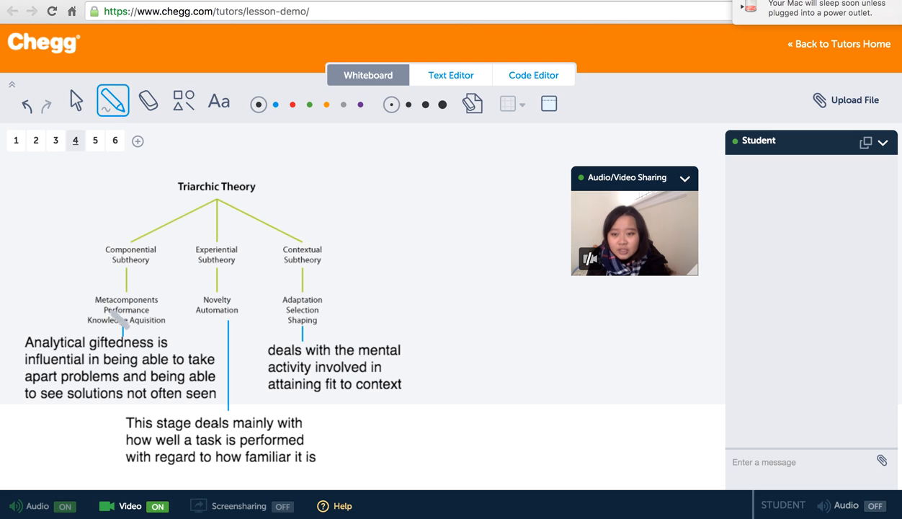
mouse_move(98, 288)
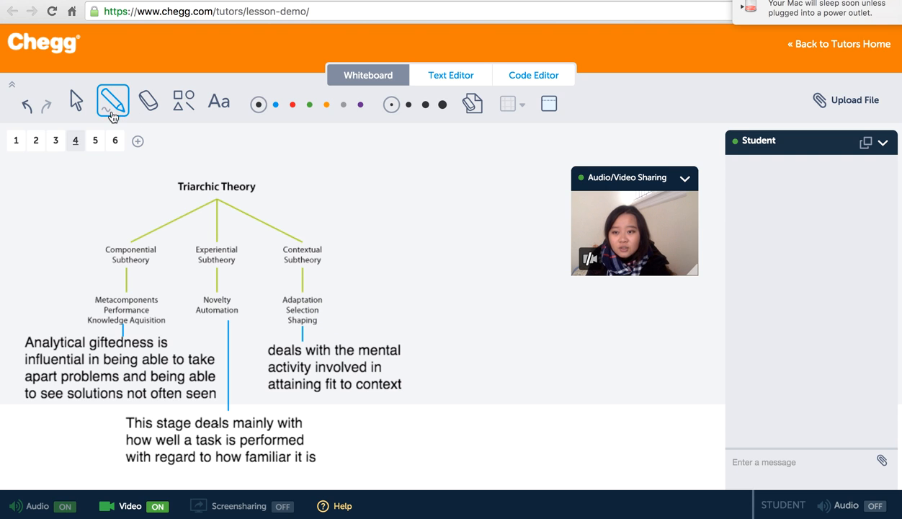
- Show the multiple-choice question page on Sternberg's triarchic theory
click(55, 140)
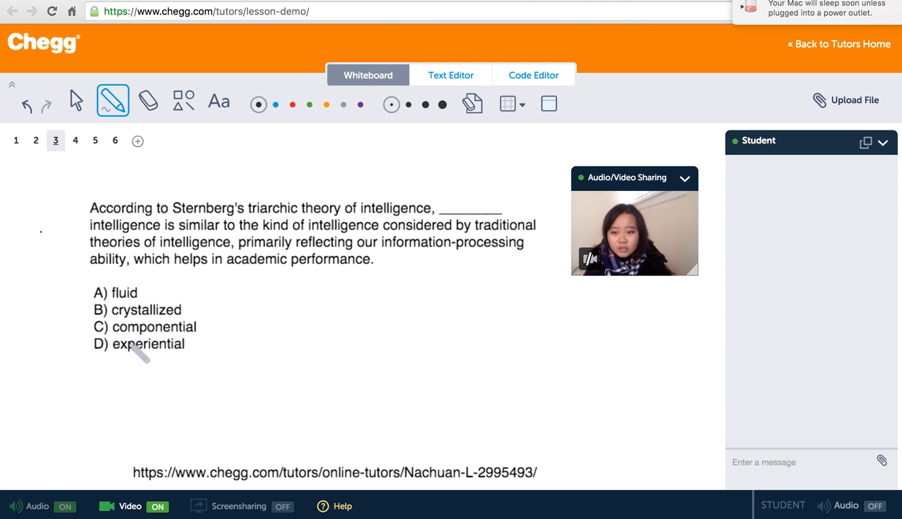
mouse_move(104, 377)
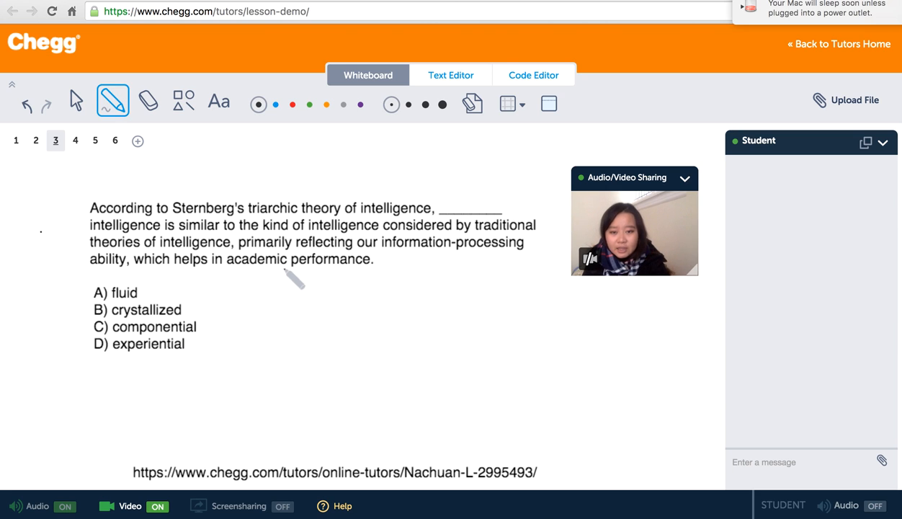
mouse_move(178, 294)
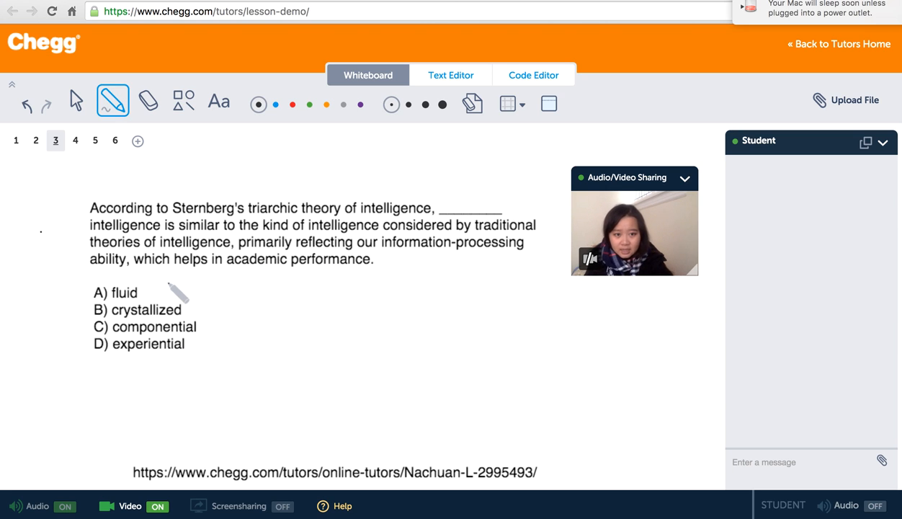